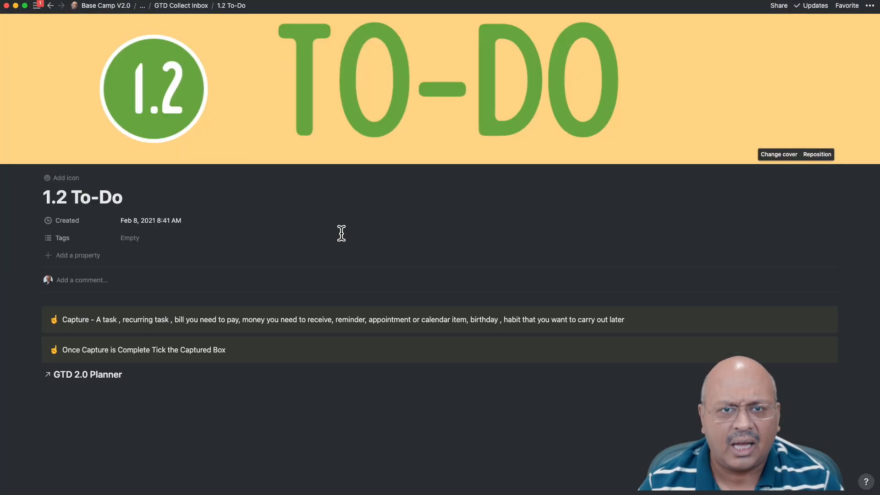
Step: Add 'Move Lenses into Dry Box' to the 1.2 To-Do inbox and flag it
{"action": "type", "text": "Move Lenses into Dry Box"}
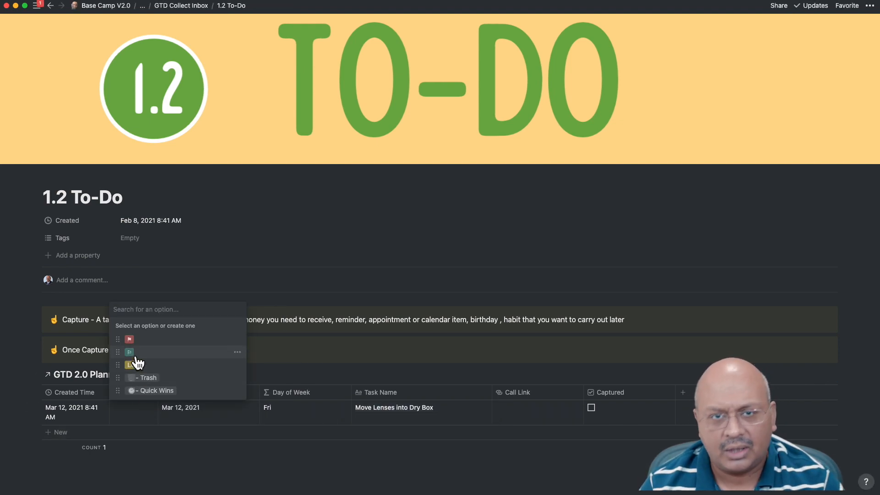
{"action": "left_click", "coordinate": [129, 352]}
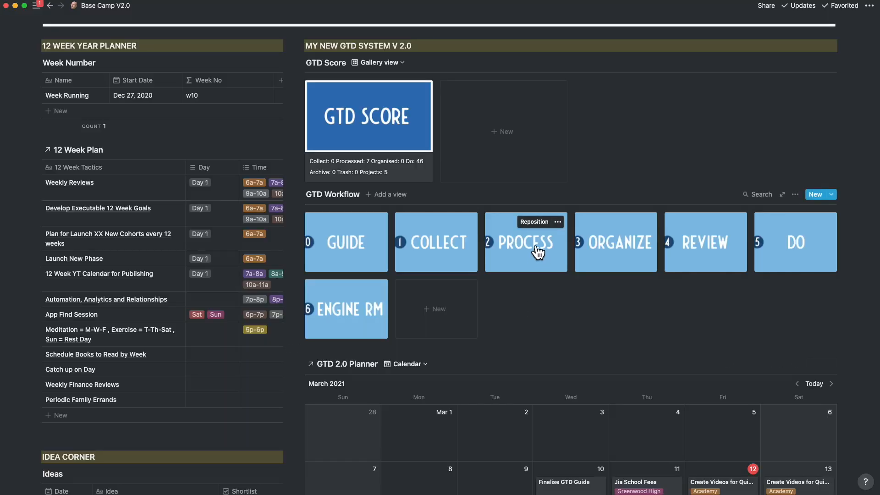
Step: On the Process page, give the task a time slot, Not Started status and Office context
{"action": "left_click", "coordinate": [525, 242]}
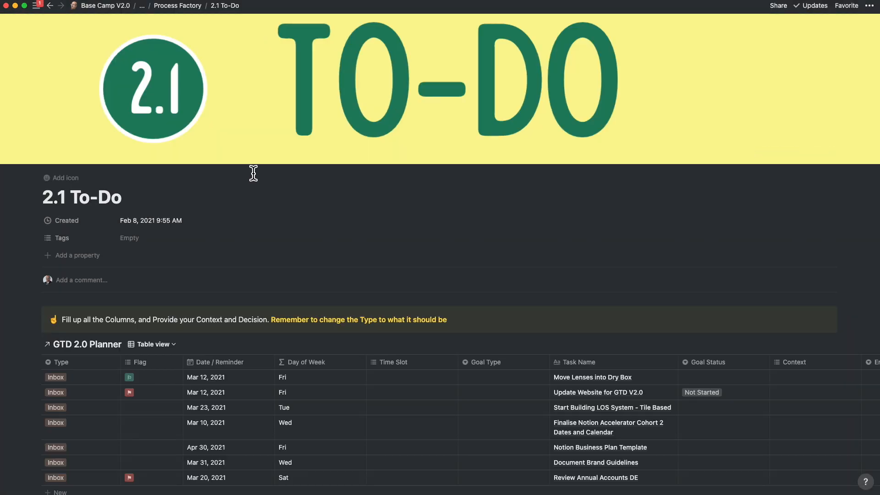
{"action": "scroll", "scroll_direction": "down", "scroll_amount": 3}
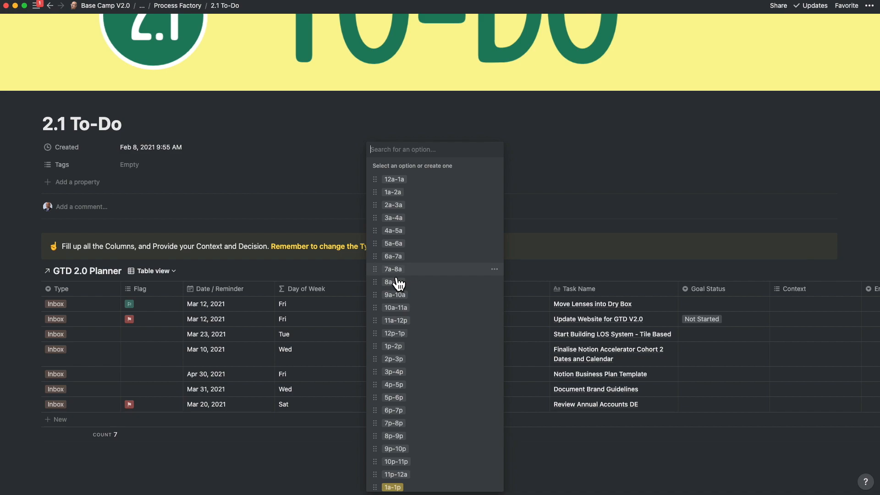
{"action": "left_click", "coordinate": [396, 320]}
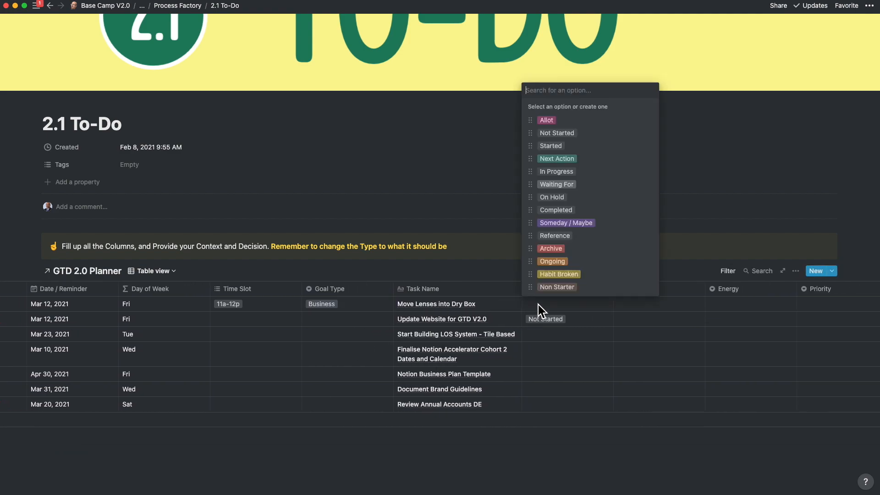
{"action": "left_click", "coordinate": [556, 132]}
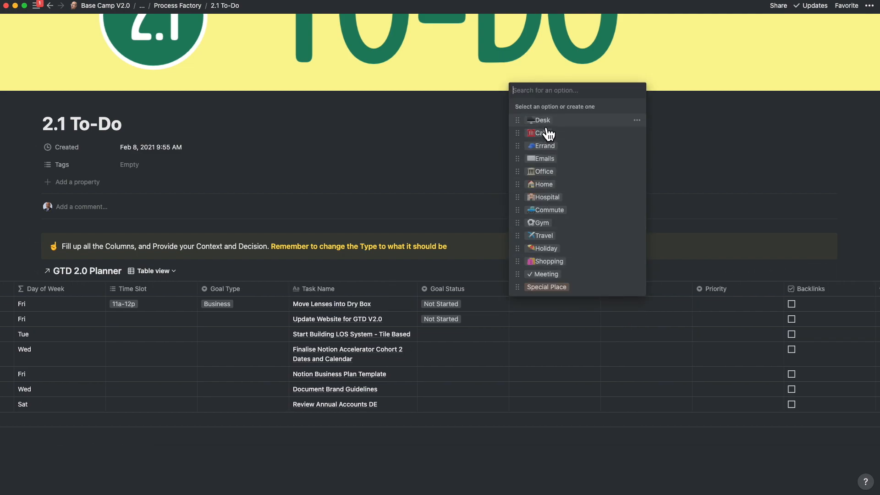
{"action": "left_click", "coordinate": [544, 171]}
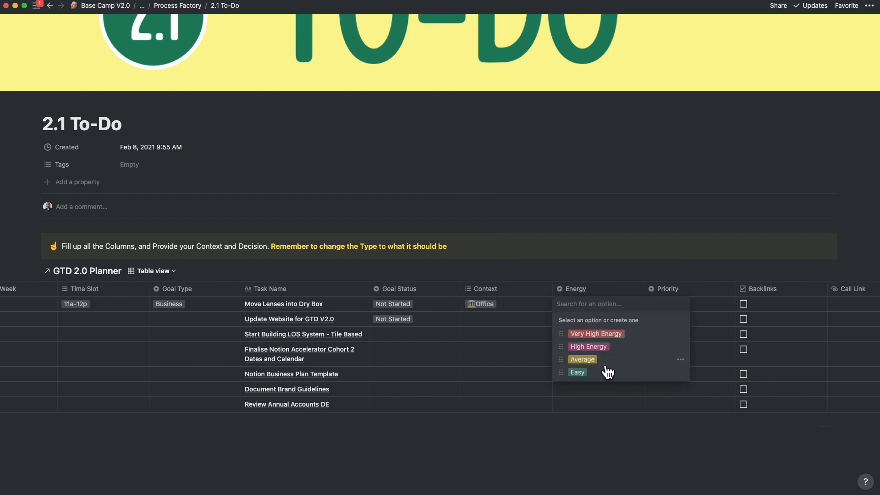
Step: Rate its energy Average, set priority Important - Not Urgent, and tick Processed
{"action": "left_click", "coordinate": [582, 359]}
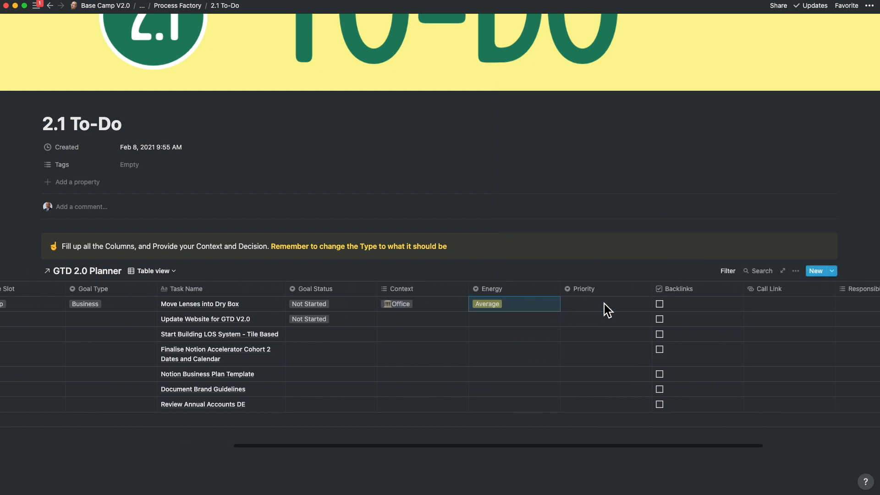
{"action": "left_click", "coordinate": [605, 304]}
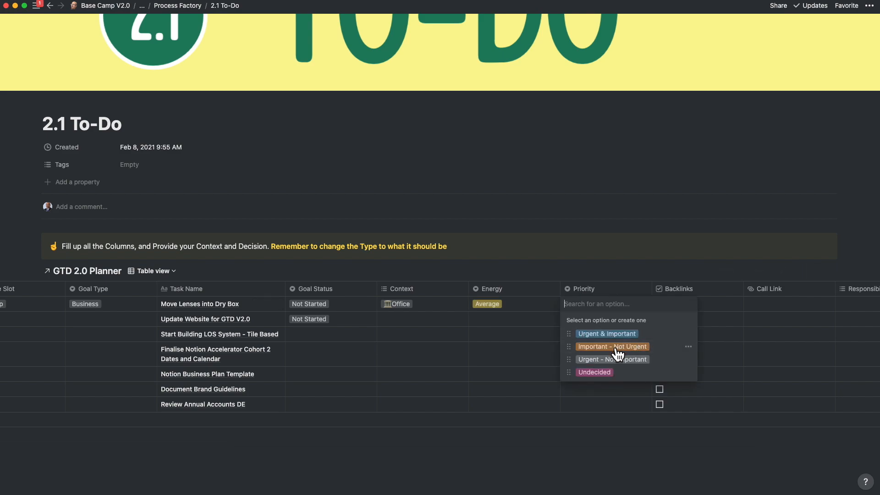
{"action": "left_click", "coordinate": [611, 346]}
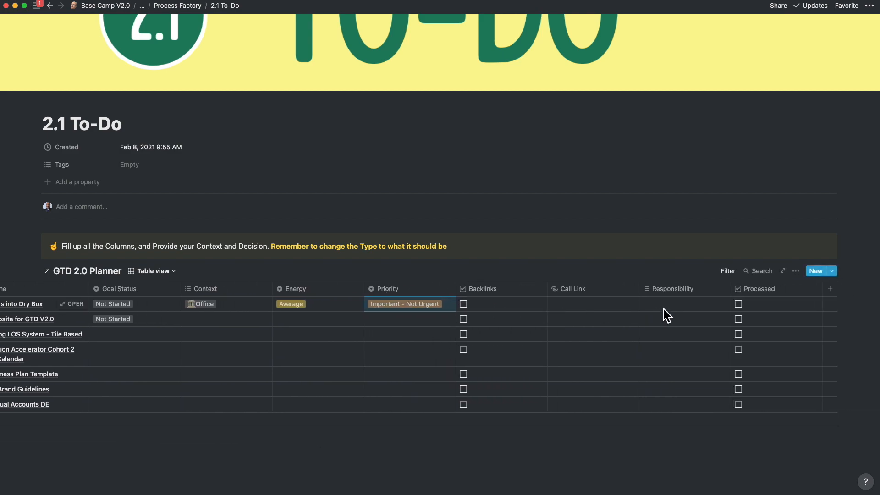
{"action": "left_click", "coordinate": [685, 304]}
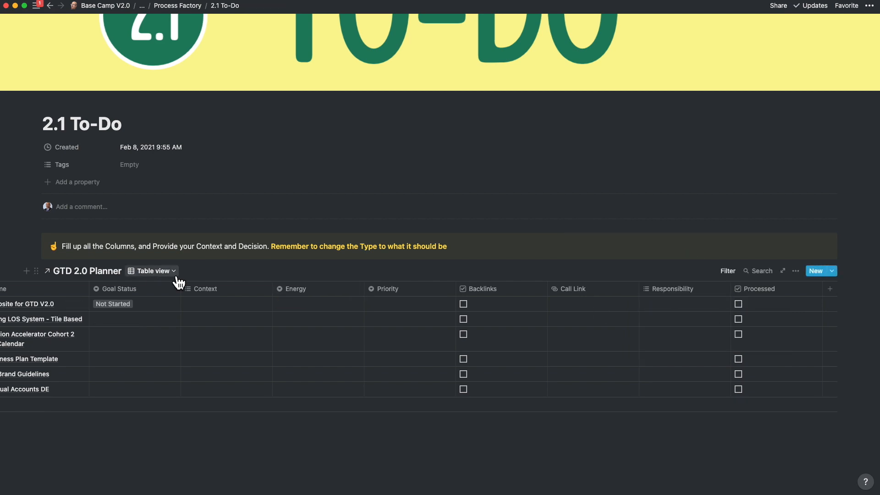
Step: Check the Left in Inbox view, then open the Organize page from Base Camp
{"action": "left_click", "coordinate": [151, 270]}
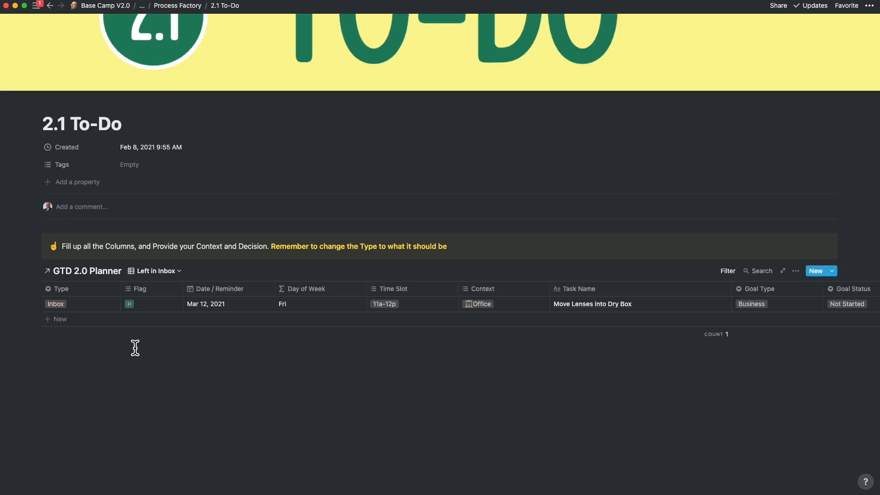
{"action": "left_click", "coordinate": [92, 179]}
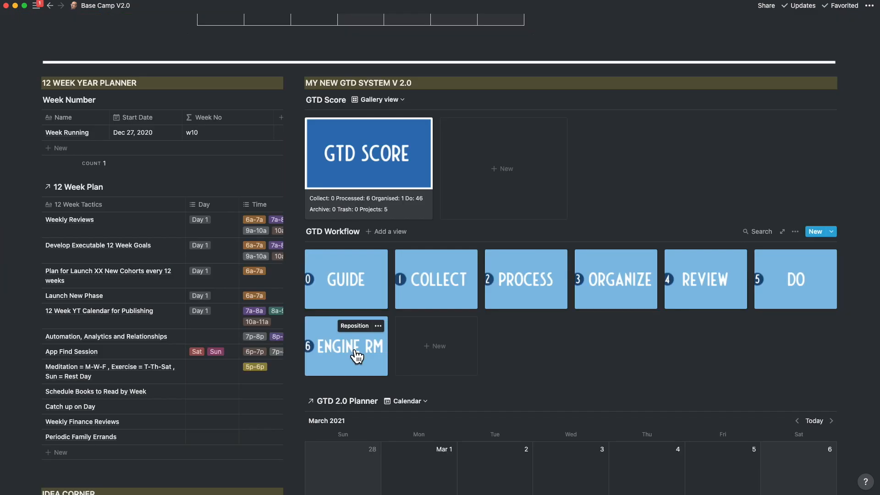
{"action": "left_click", "coordinate": [346, 346]}
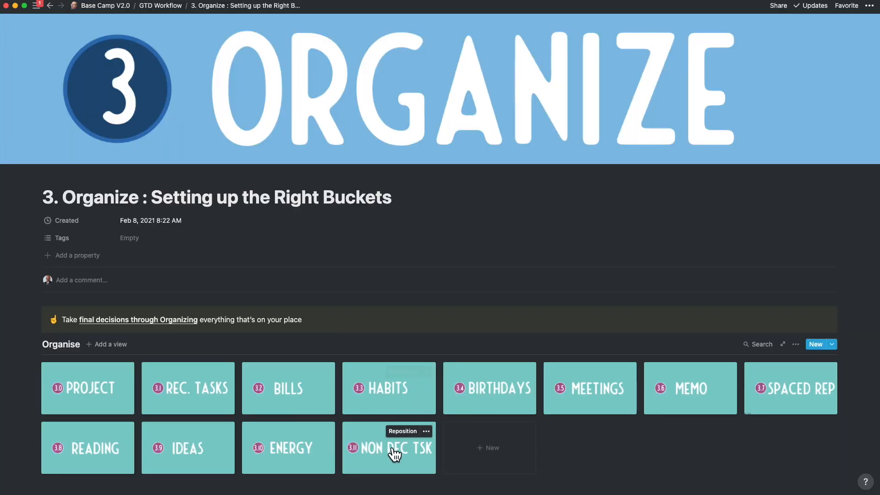
Step: In 3.11 Non Recurring Tasks, set the task to Non Recurring and assign it to Office Setup
{"action": "left_click", "coordinate": [388, 448]}
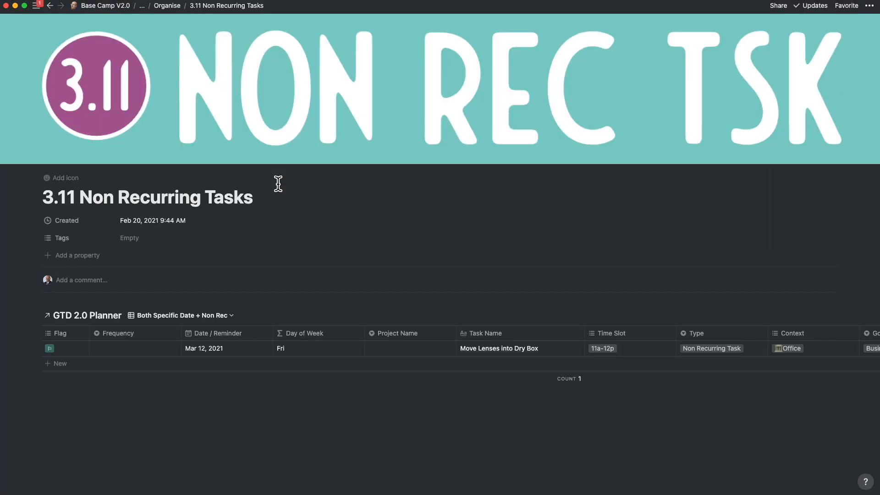
{"action": "mouse_move", "coordinate": [136, 356]}
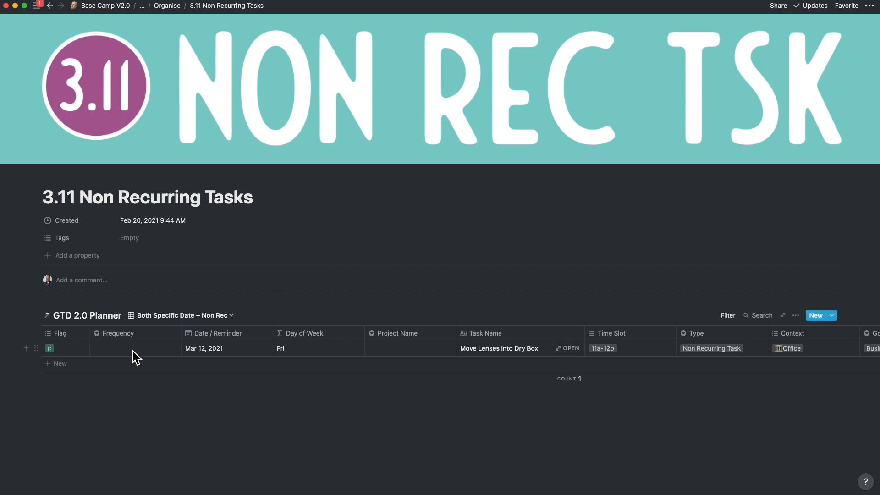
{"action": "left_click", "coordinate": [135, 348]}
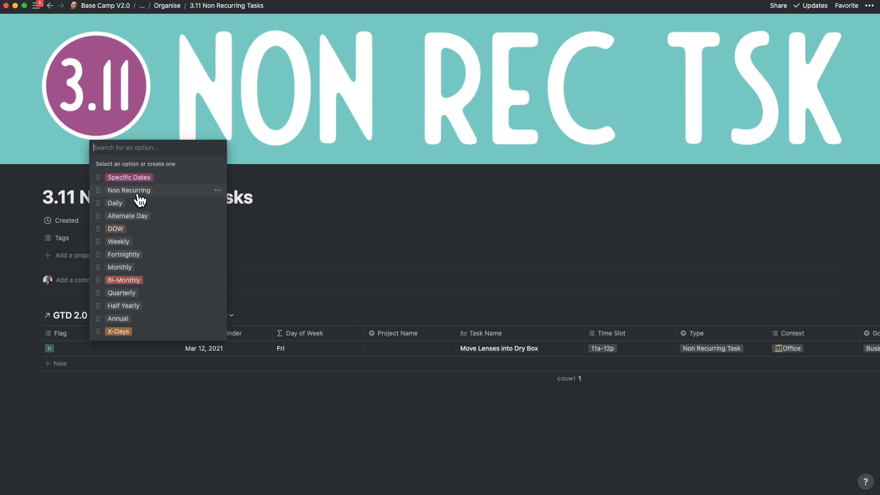
{"action": "left_click", "coordinate": [128, 190]}
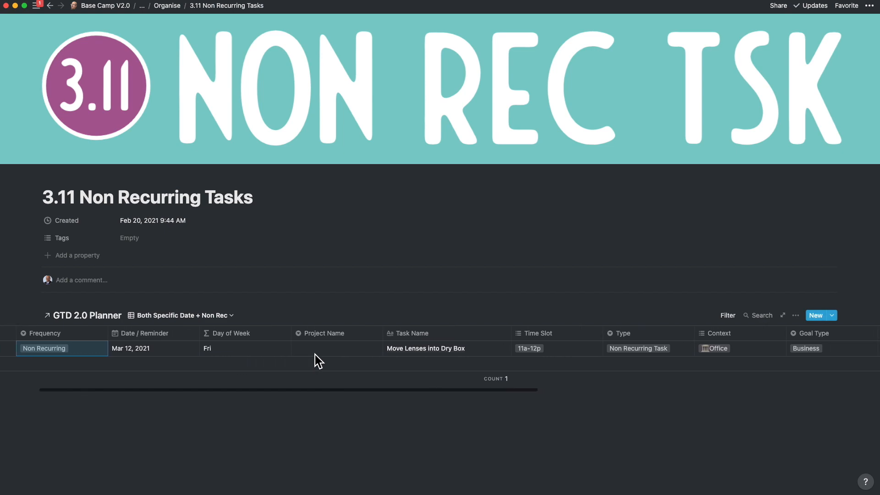
{"action": "left_click", "coordinate": [336, 348]}
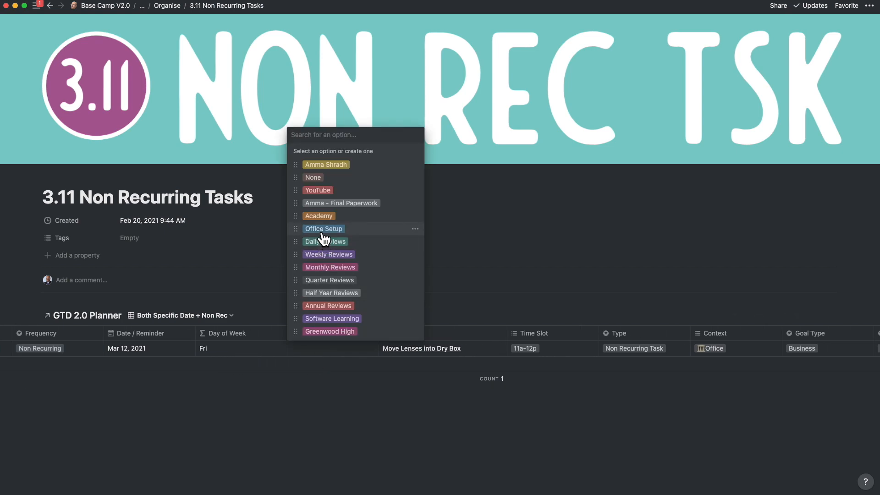
{"action": "left_click", "coordinate": [323, 228]}
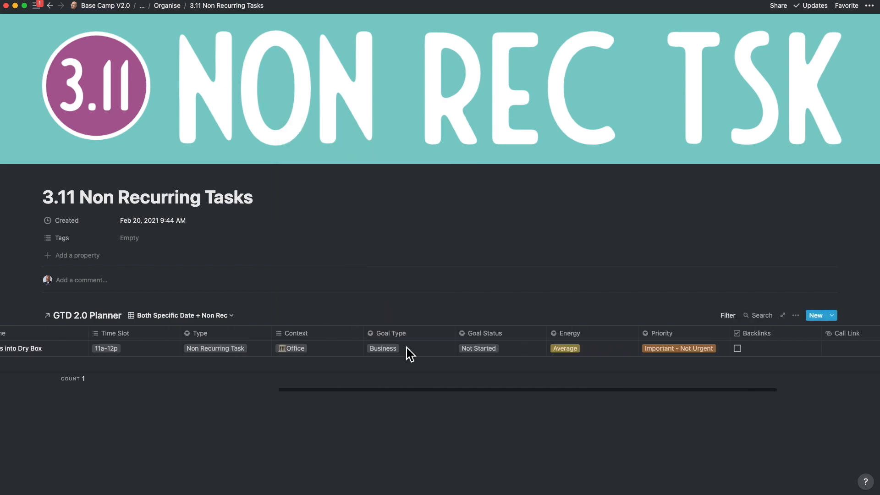
{"action": "scroll", "scroll_direction": "right", "scroll_amount": 3}
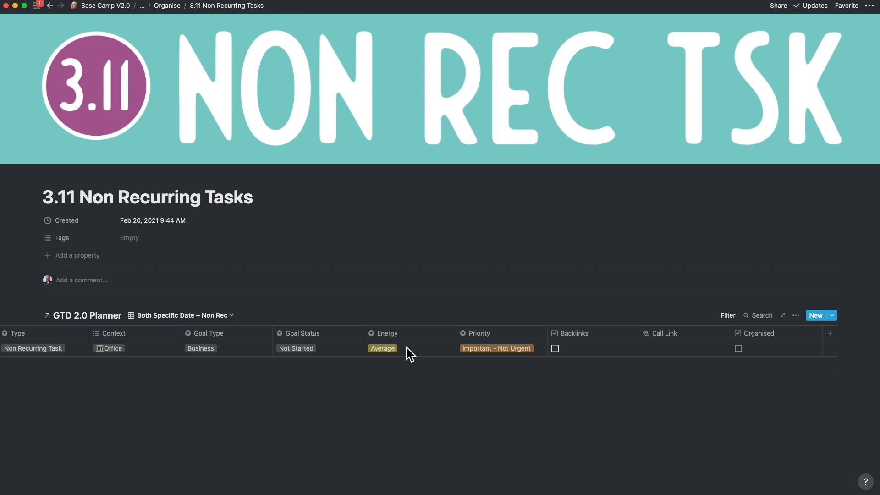
{"action": "mouse_move", "coordinate": [571, 358]}
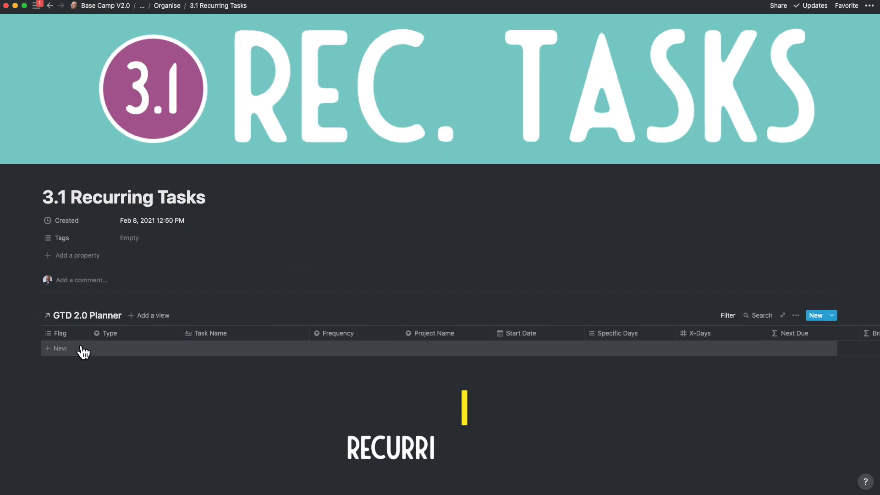
Step: Open the 3.1 Recurring Tasks page, then go back to the GTD Workflow gallery
{"action": "left_click", "coordinate": [58, 348]}
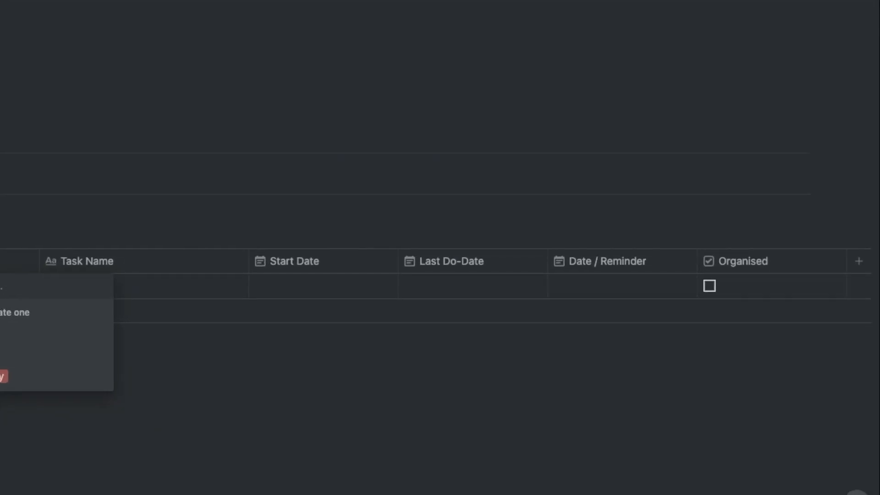
{"action": "left_click", "coordinate": [709, 285]}
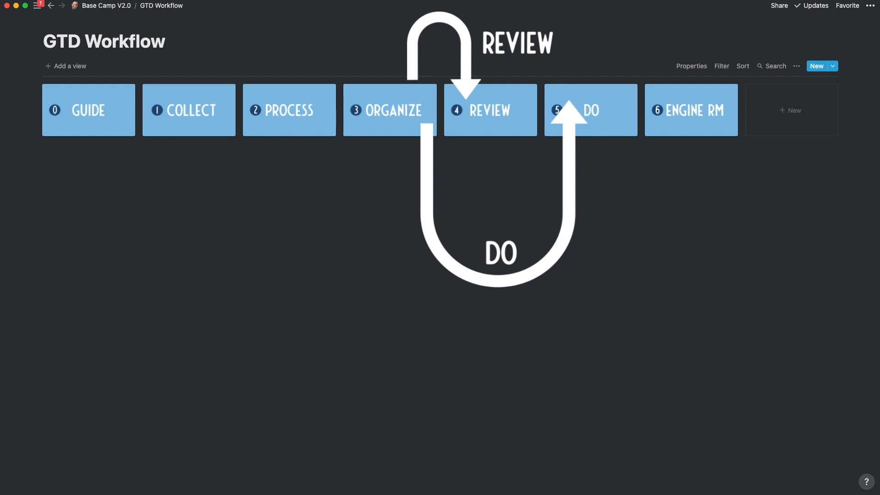
{"action": "left_click", "coordinate": [489, 110]}
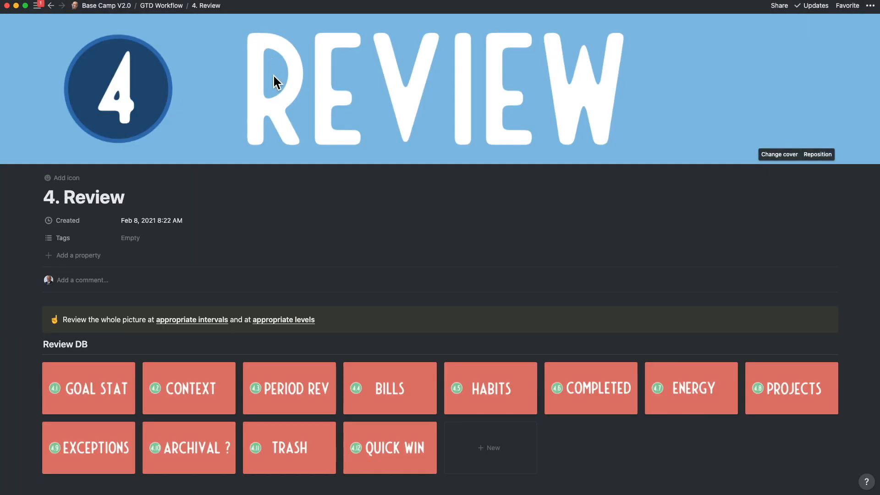
{"action": "scroll", "scroll_direction": "down", "scroll_amount": 3}
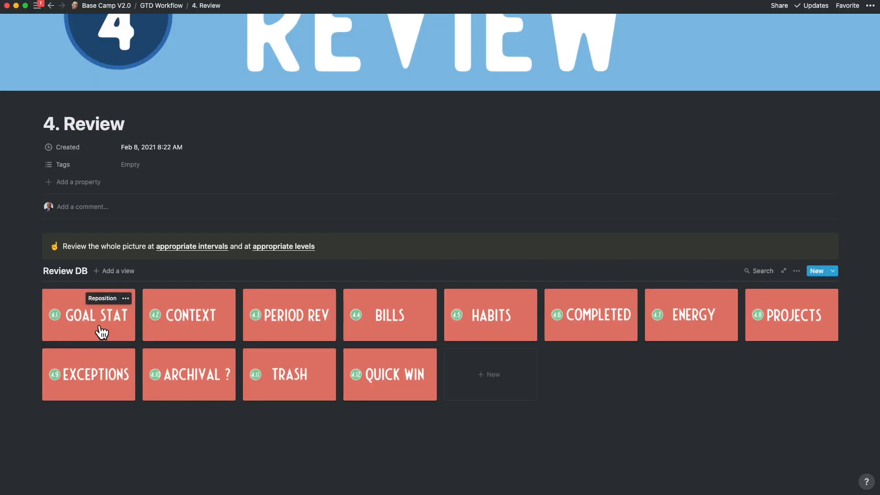
{"action": "left_click", "coordinate": [88, 314]}
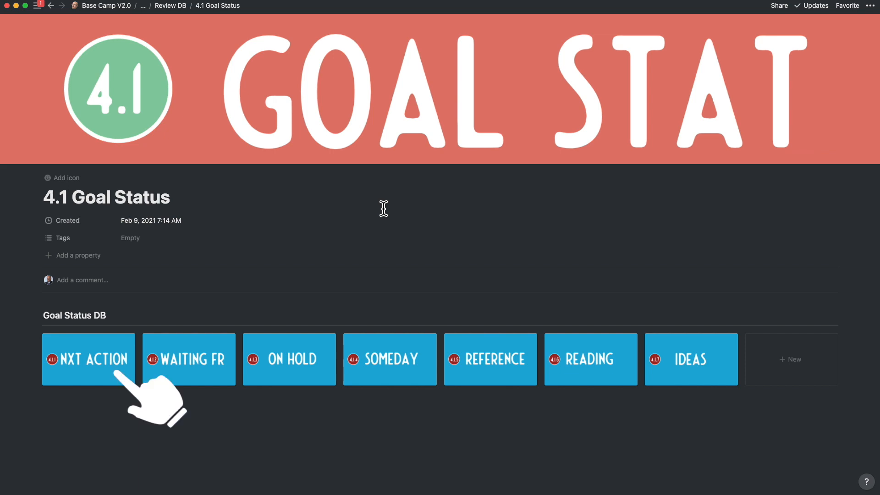
{"action": "mouse_move", "coordinate": [289, 359]}
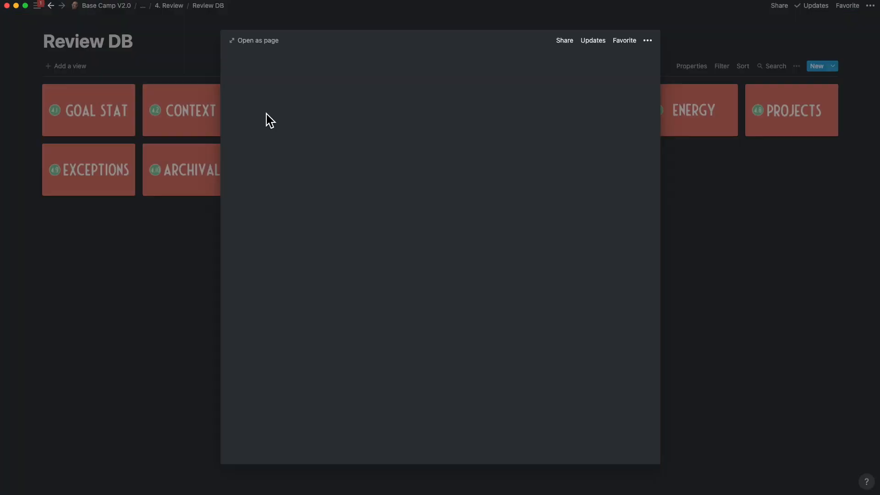
{"action": "left_click", "coordinate": [257, 40]}
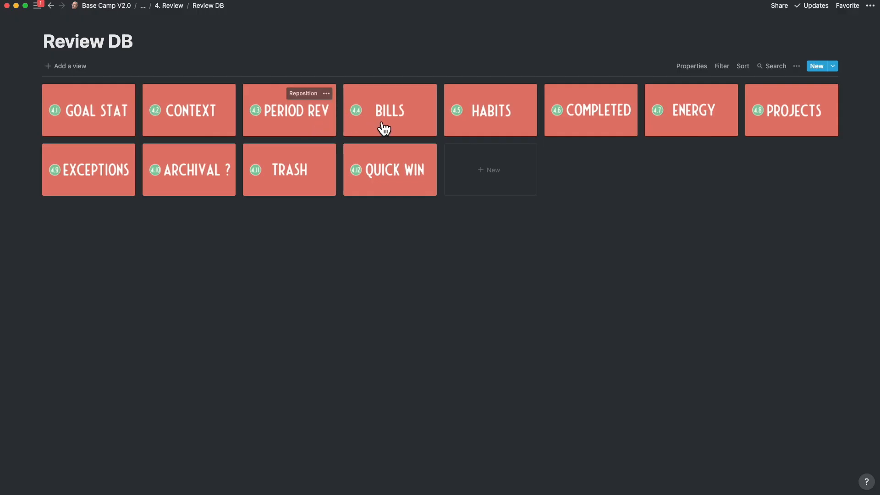
{"action": "left_click", "coordinate": [388, 109]}
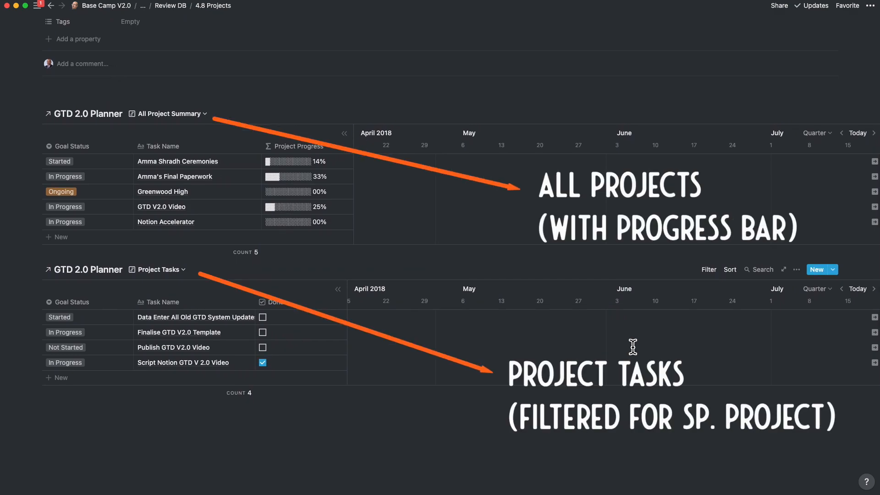
{"action": "left_click", "coordinate": [170, 5]}
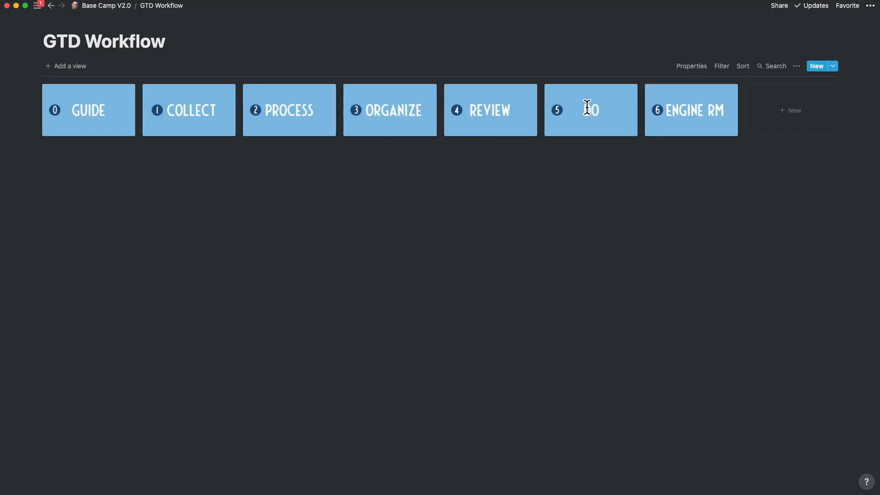
{"action": "left_click", "coordinate": [589, 109]}
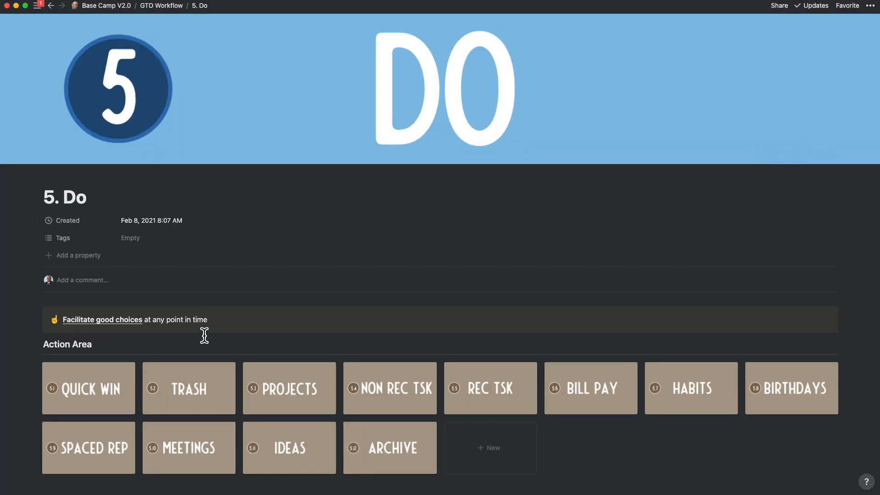
{"action": "mouse_move", "coordinate": [213, 409]}
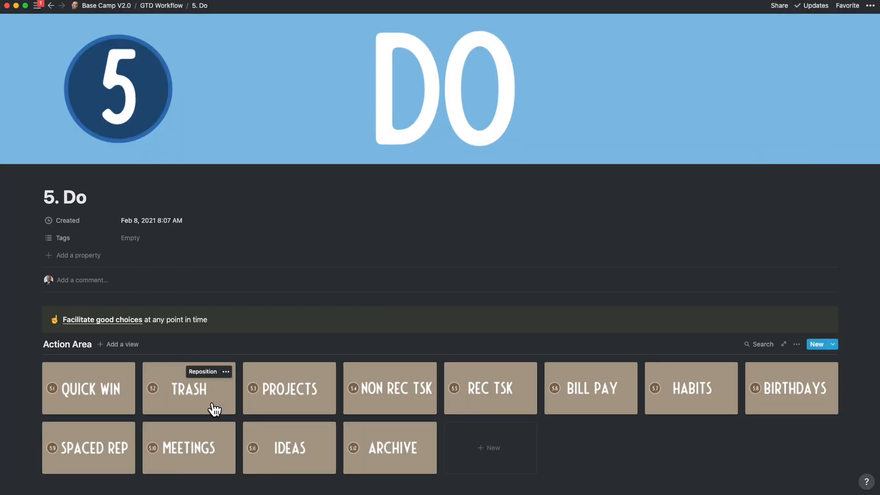
{"action": "left_click", "coordinate": [289, 387]}
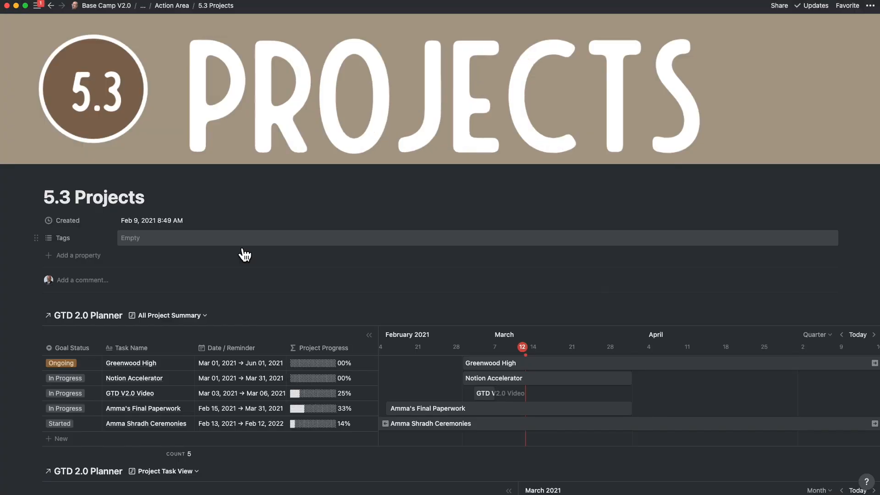
{"action": "scroll", "scroll_direction": "down", "scroll_amount": 3}
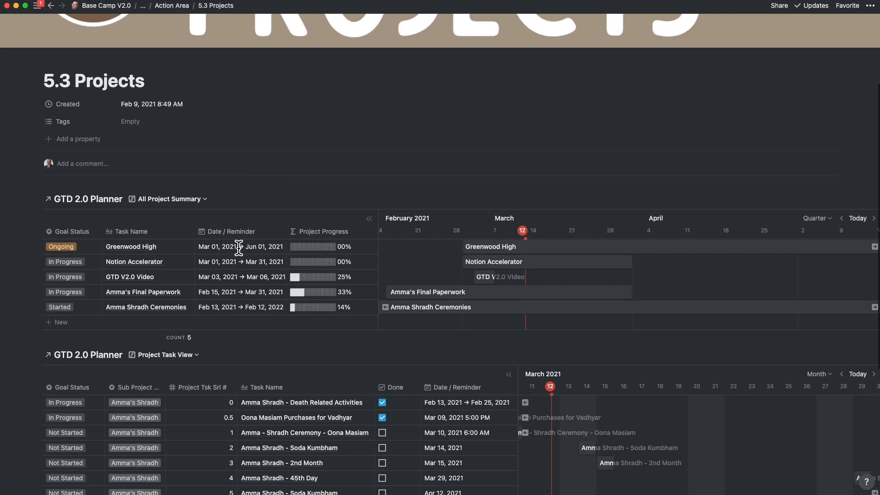
{"action": "scroll", "scroll_direction": "down", "scroll_amount": 3}
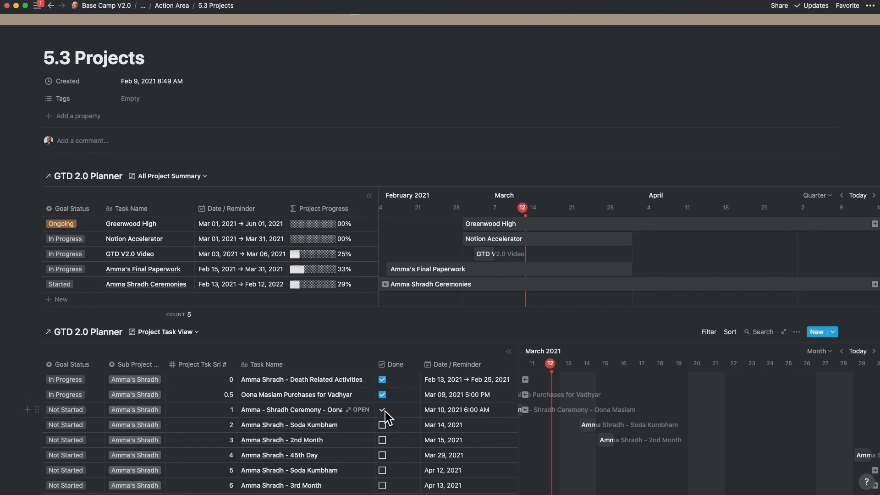
{"action": "left_click", "coordinate": [382, 409]}
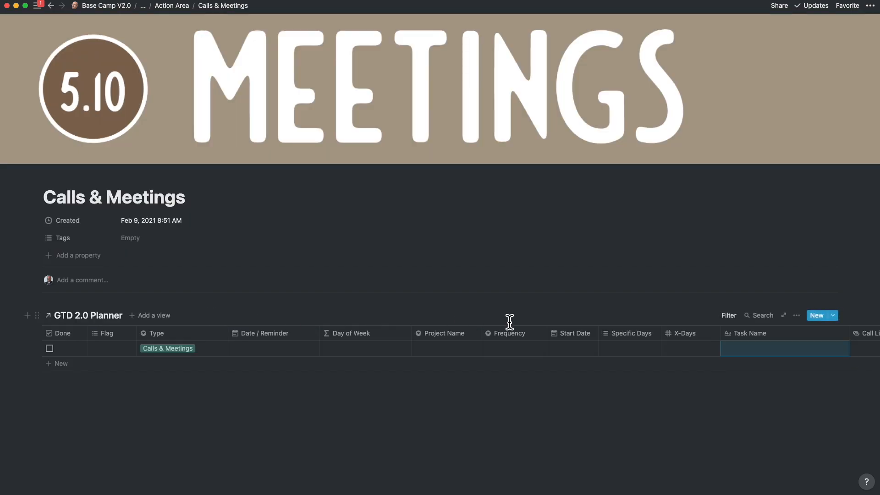
Step: Open the 5.7 Habit Tracker from the Action Area and list its planner views
{"action": "scroll", "scroll_direction": "right", "scroll_amount": 3}
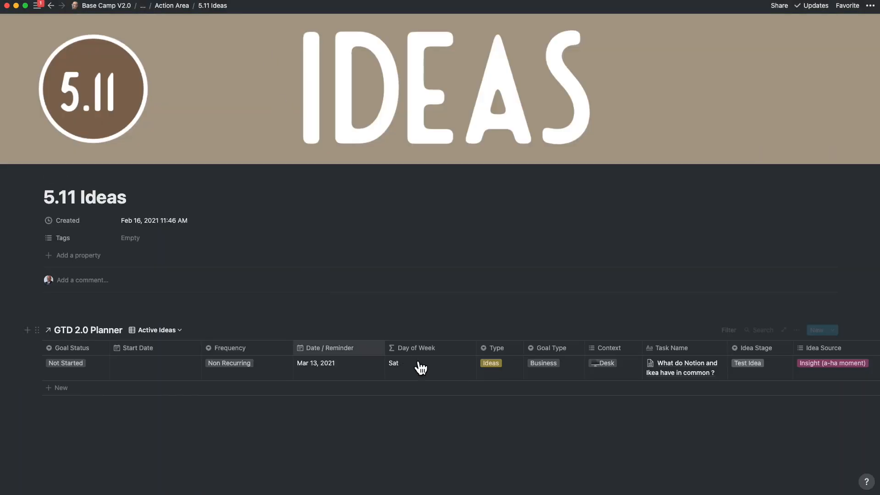
{"action": "scroll", "scroll_direction": "right", "scroll_amount": 3}
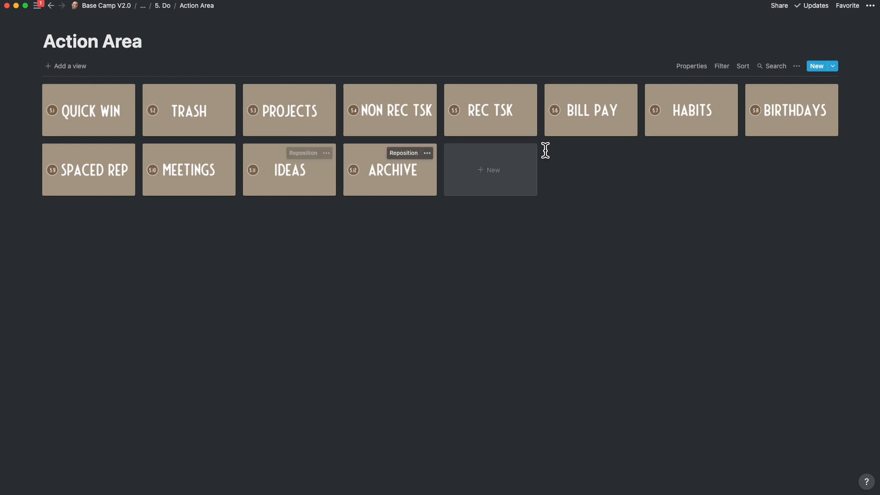
{"action": "left_click", "coordinate": [690, 109]}
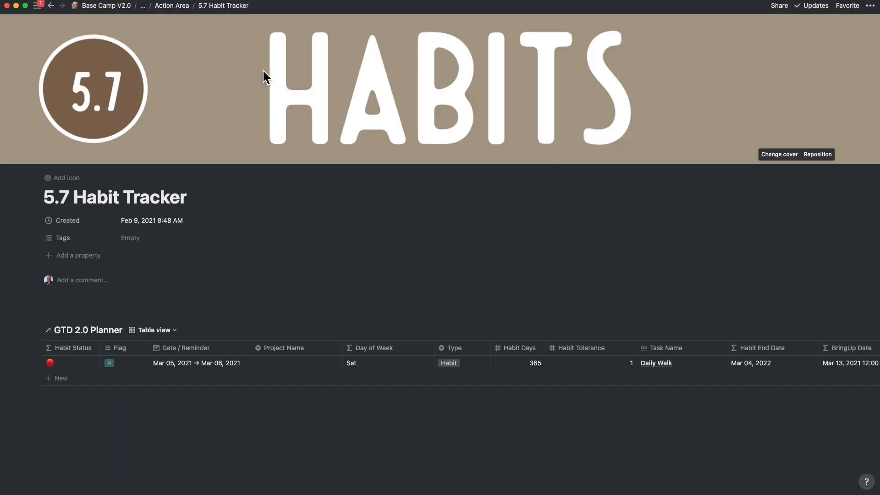
{"action": "left_click", "coordinate": [151, 329]}
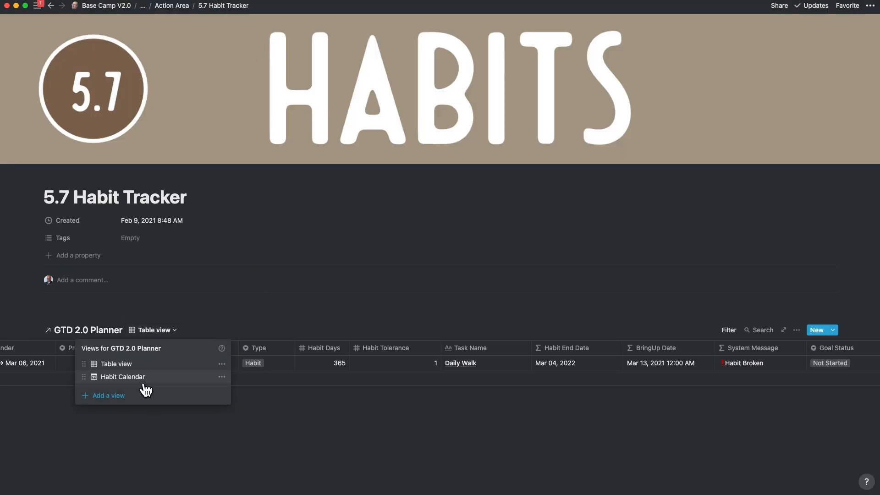